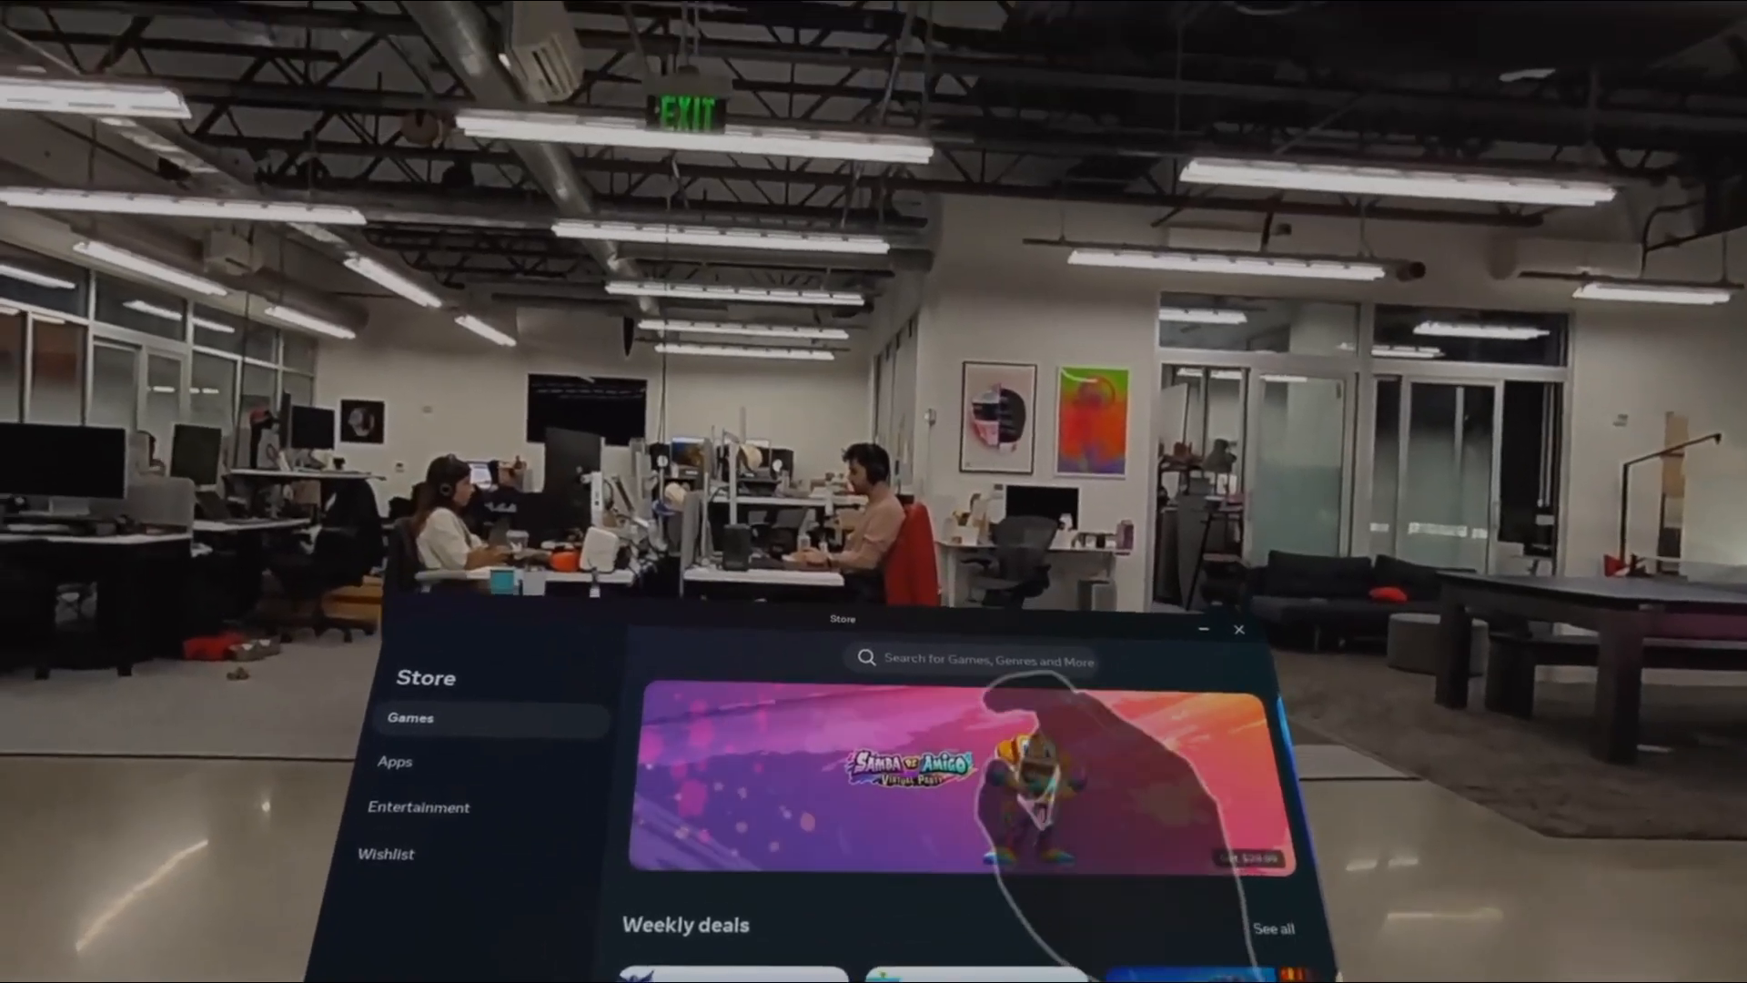
Step: Pinch-select the Store's top search bar to bring up the search page
click(964, 659)
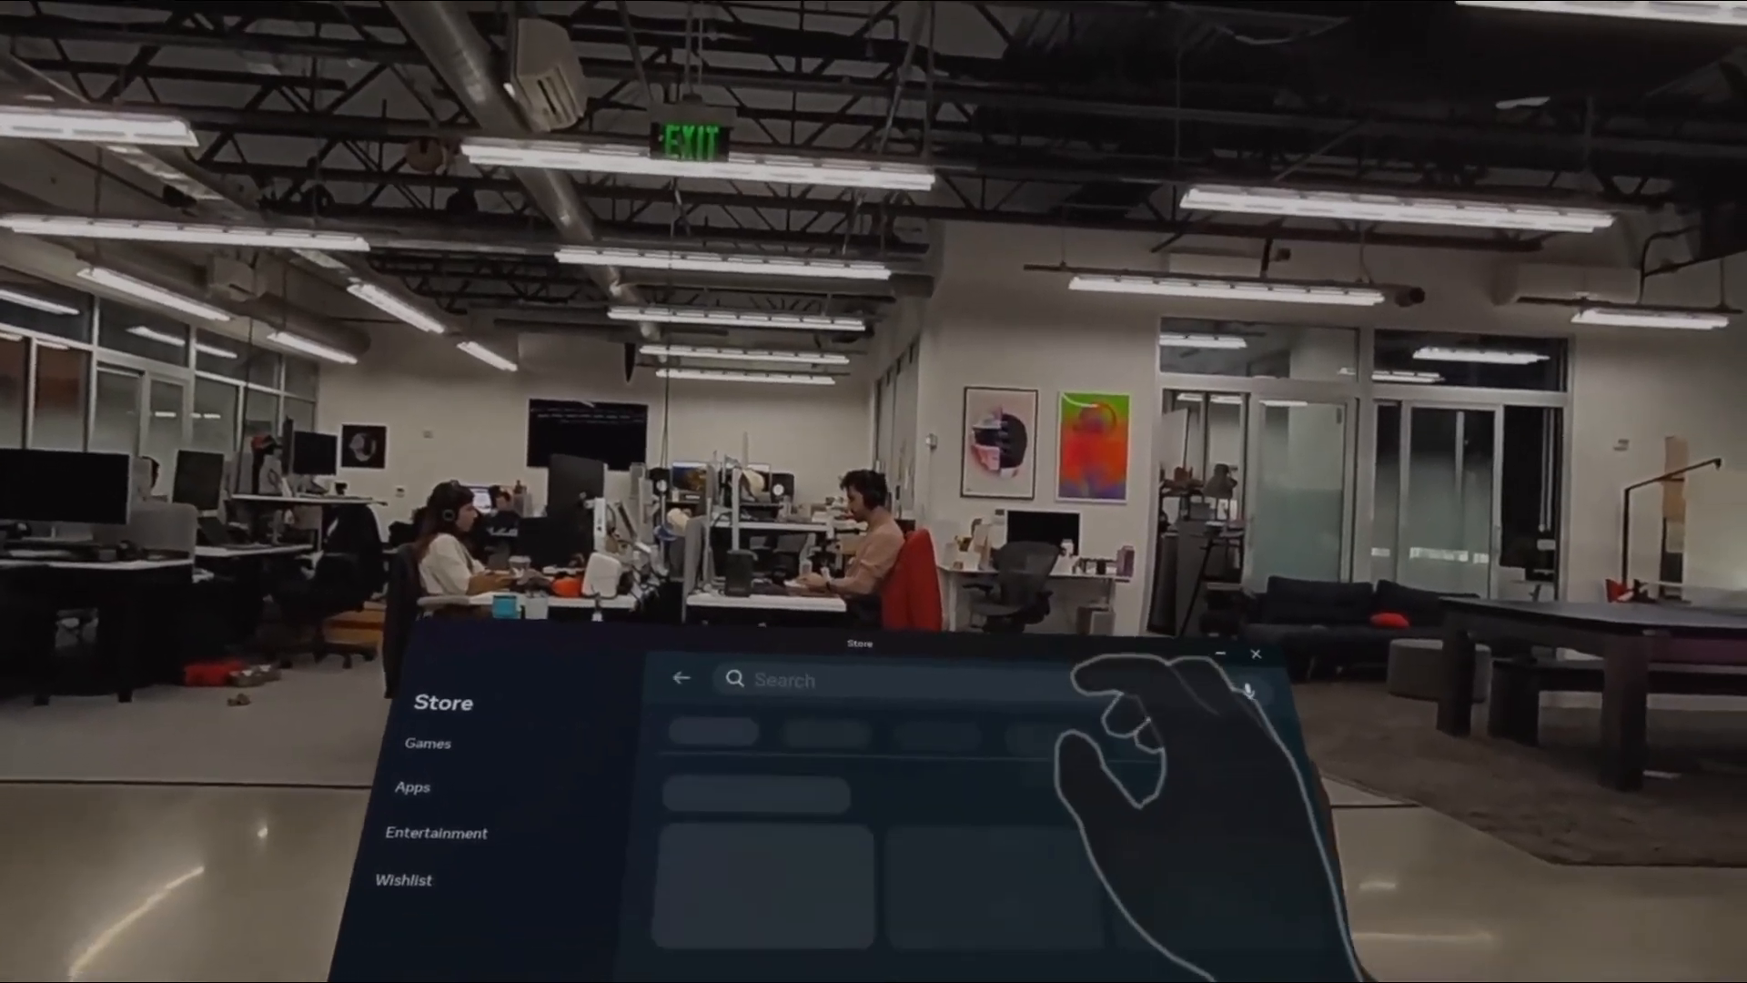